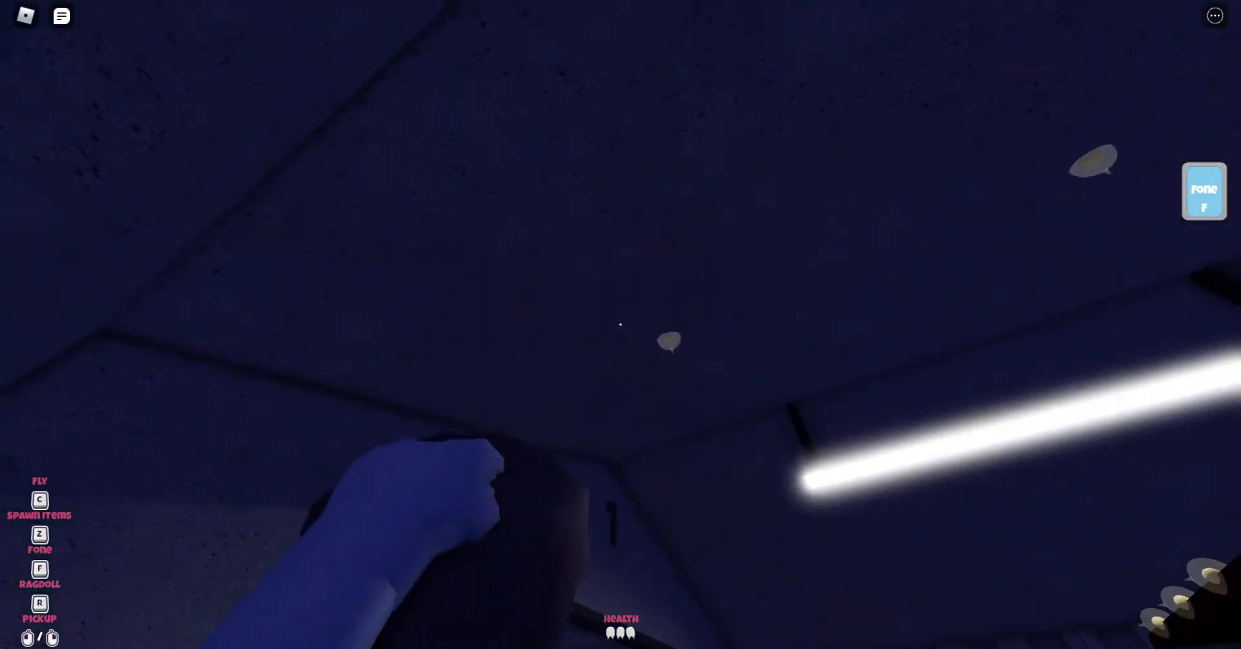
# Step: Open the Roblox in-game menu with Esc, showing the People list of server players
pyautogui.press('Escape')
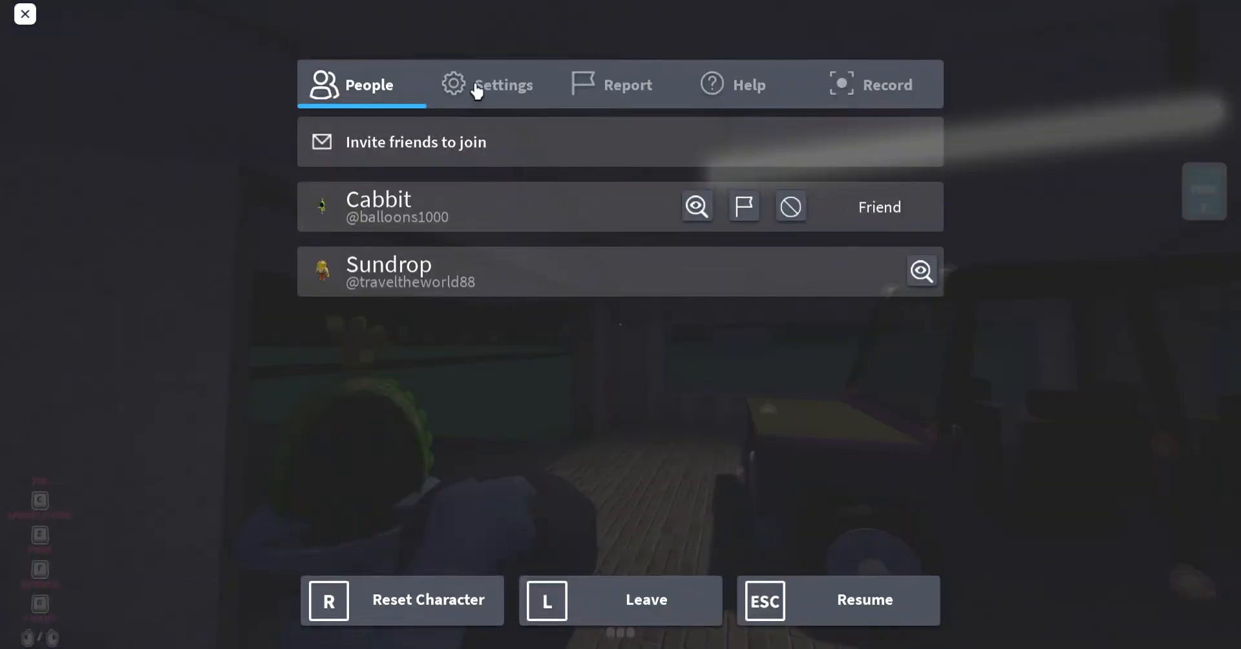